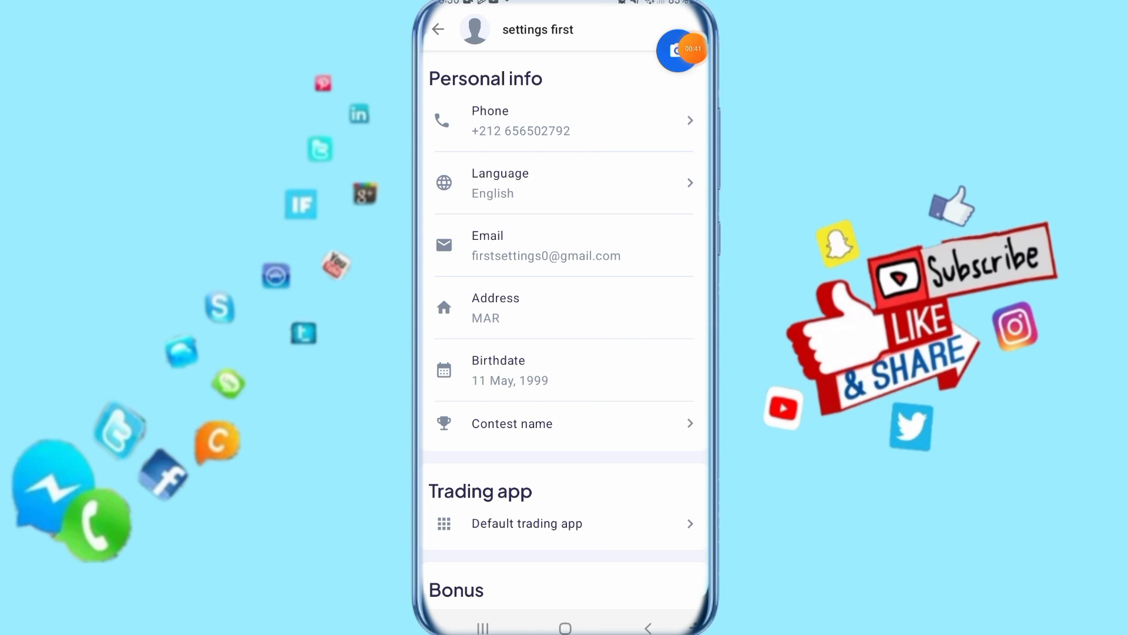
Step: Bring up the Select source sheet for the profile photo via the camera button
click(676, 50)
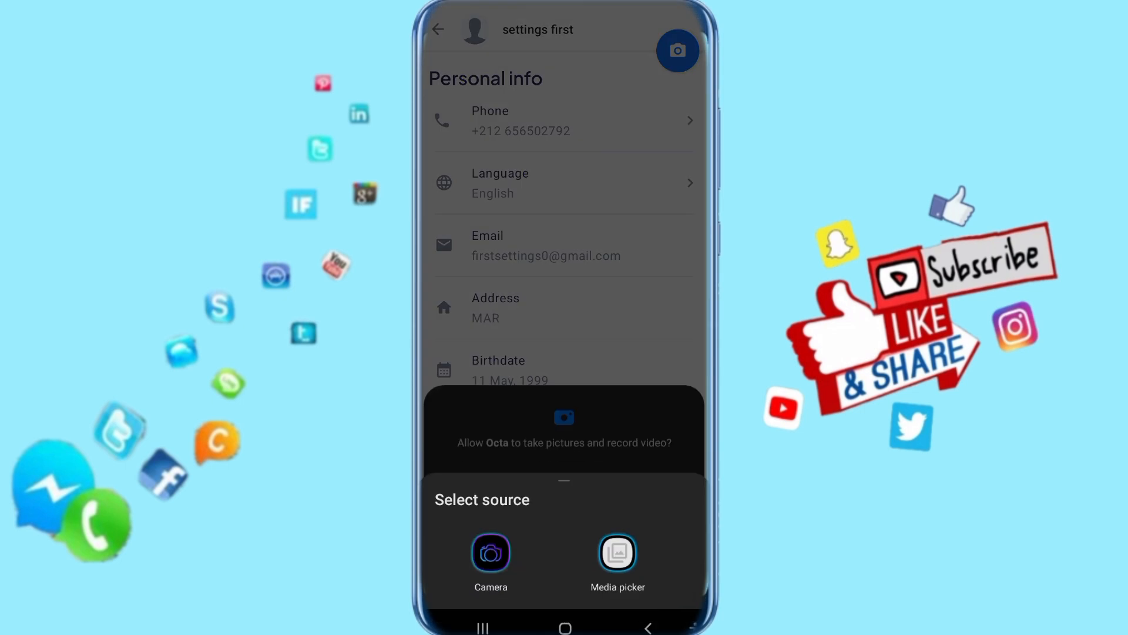
Step: Choose Media picker as the profile photo source instead of the camera
click(618, 554)
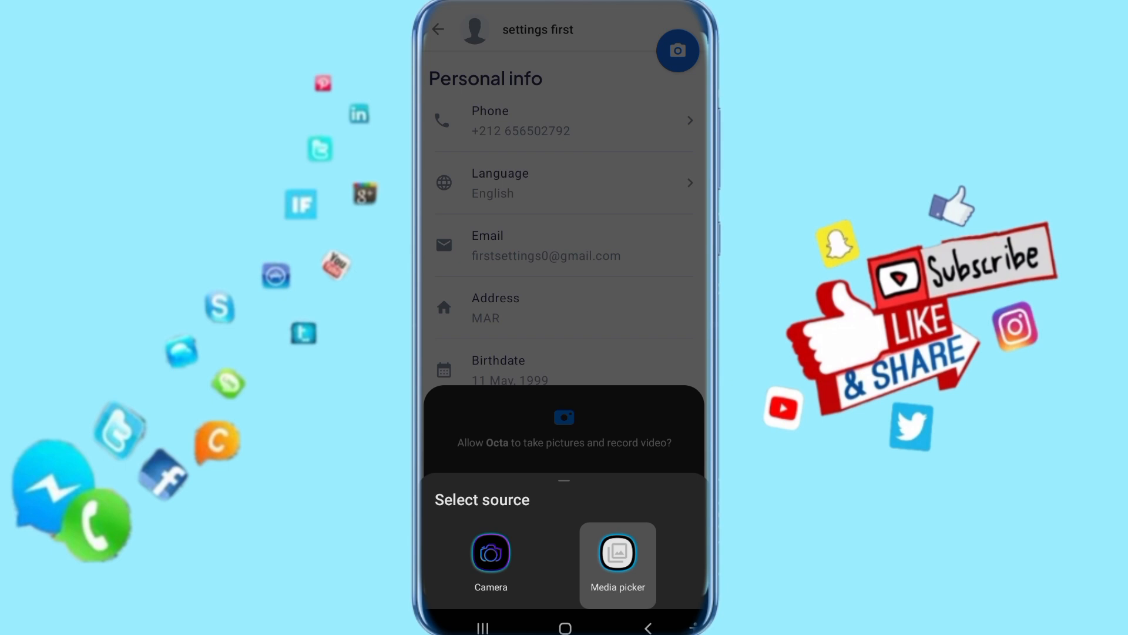